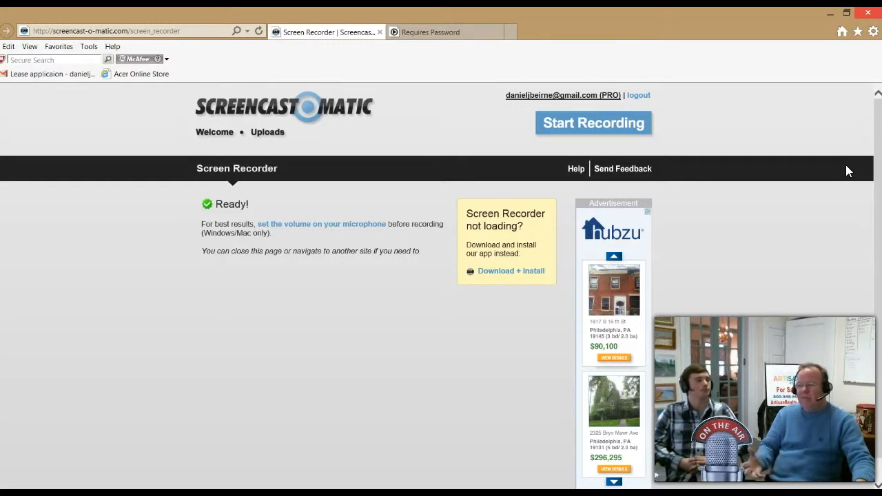
pyautogui.moveTo(838, 193)
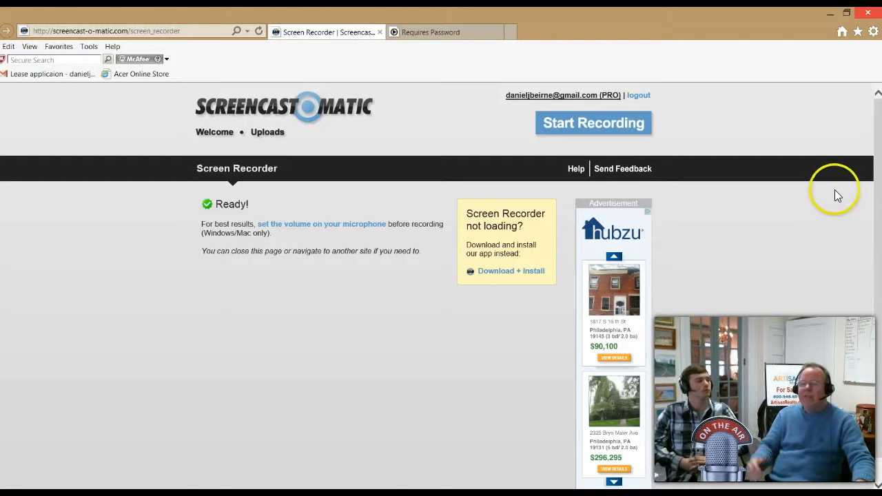
pyautogui.moveTo(847, 171)
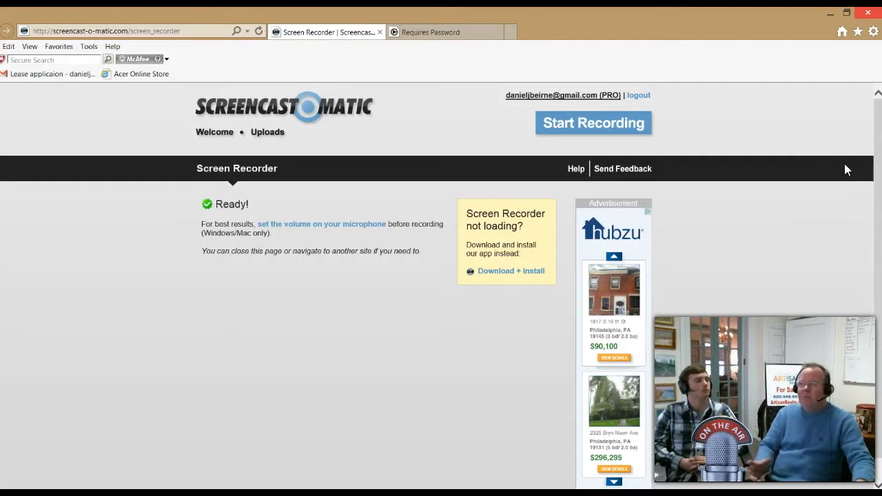